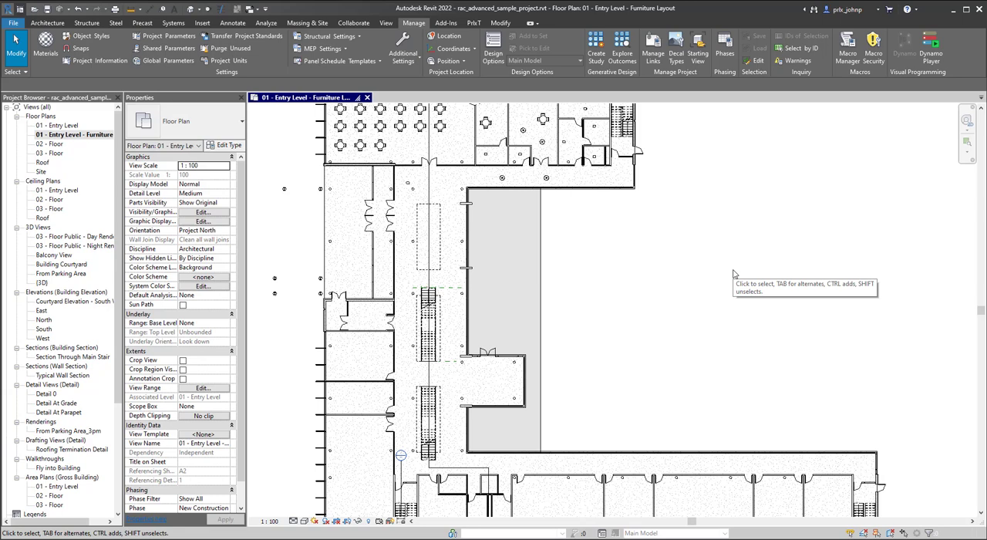
{"action": "mouse_move", "coordinate": [722, 269]}
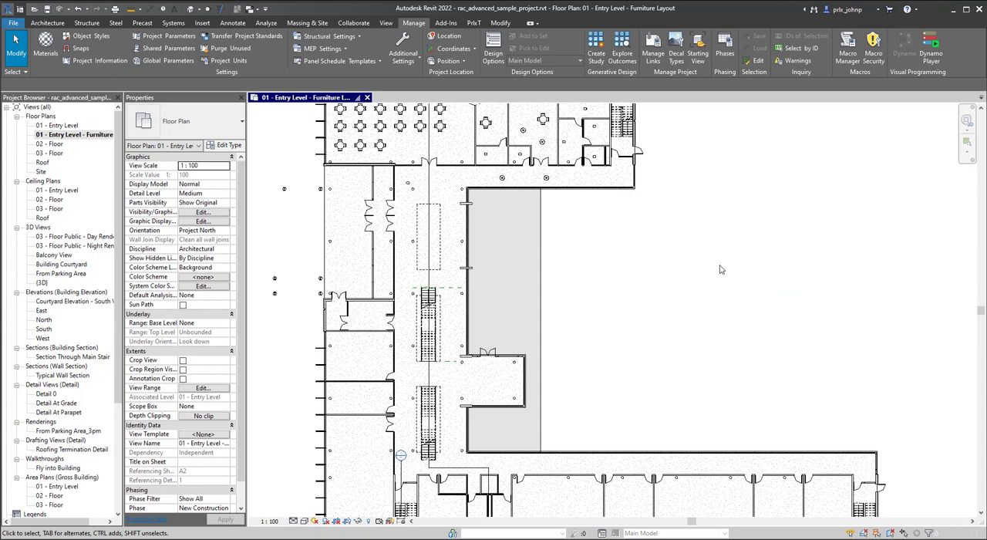
- Search 'familyinstance.room' and place a FamilyInstance.Room node beside List.Flatten
{"action": "left_click", "coordinate": [932, 45]}
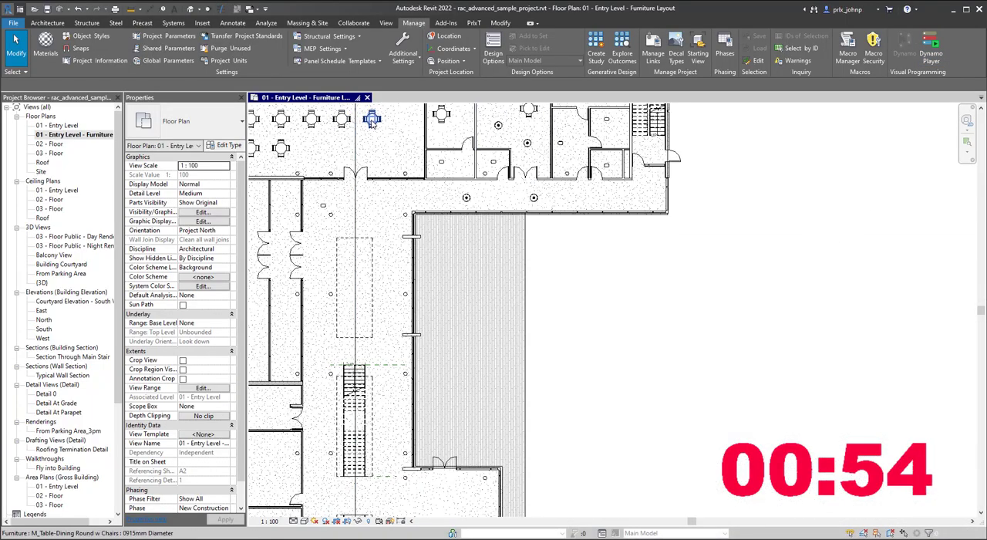
{"action": "left_click", "coordinate": [502, 123]}
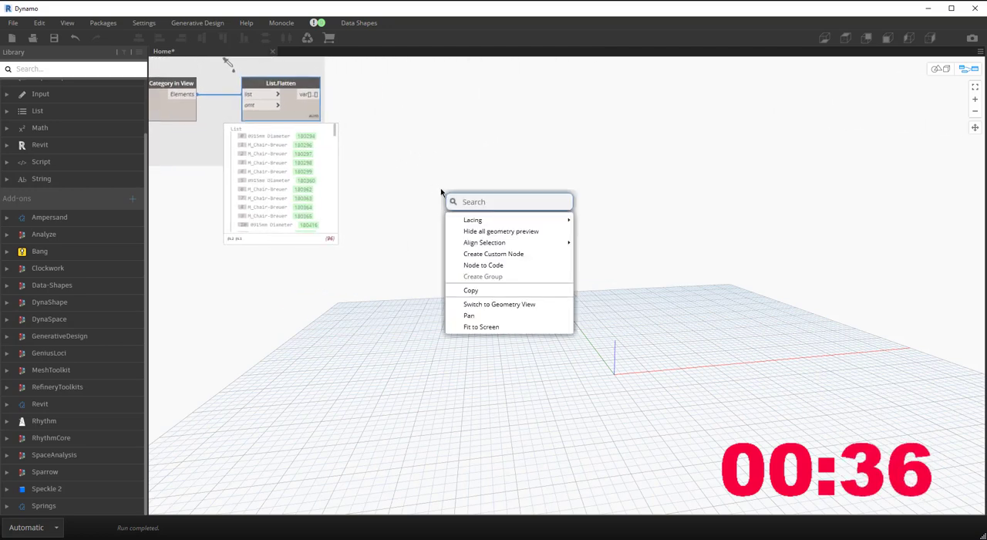
{"action": "type", "text": "familyinst"}
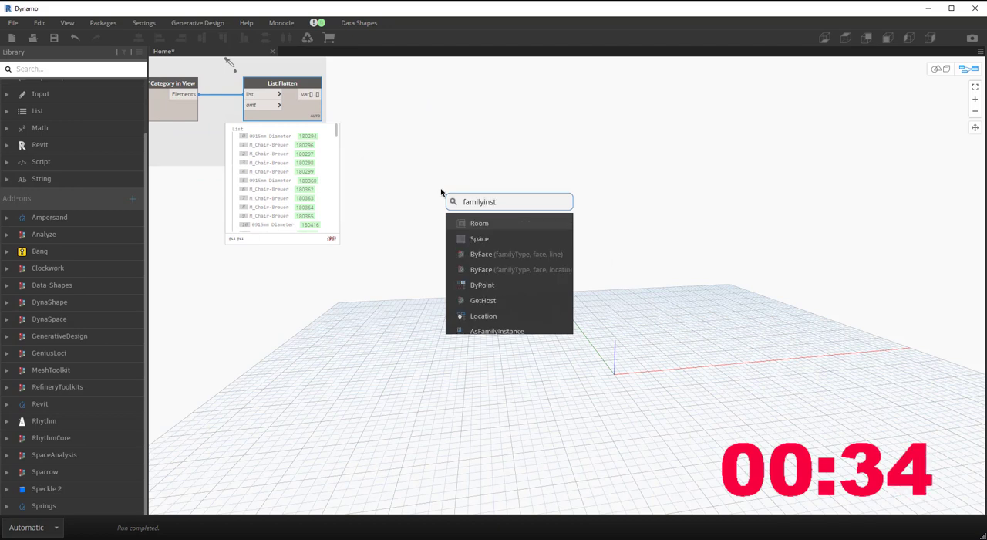
{"action": "mouse_move", "coordinate": [480, 223]}
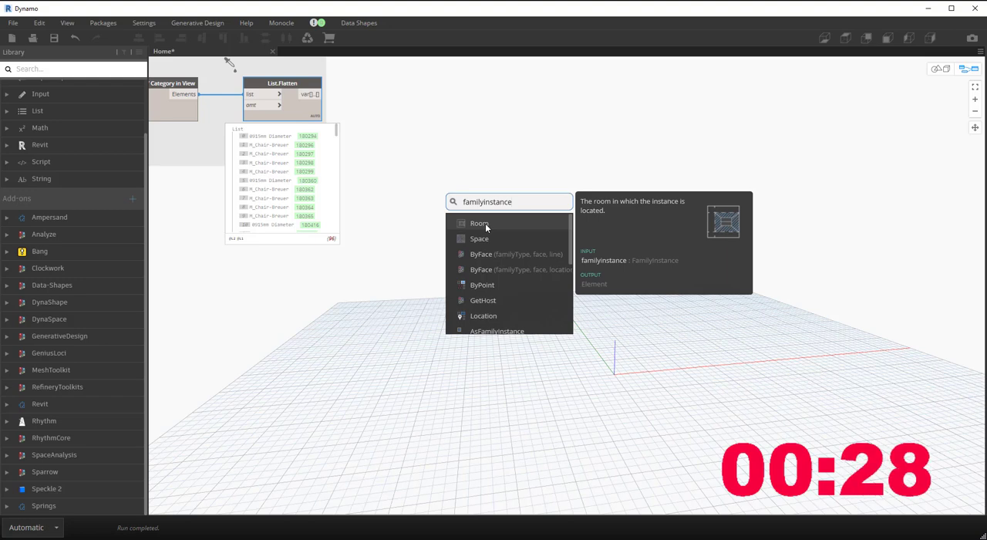
{"action": "type", "text": "s.roo"}
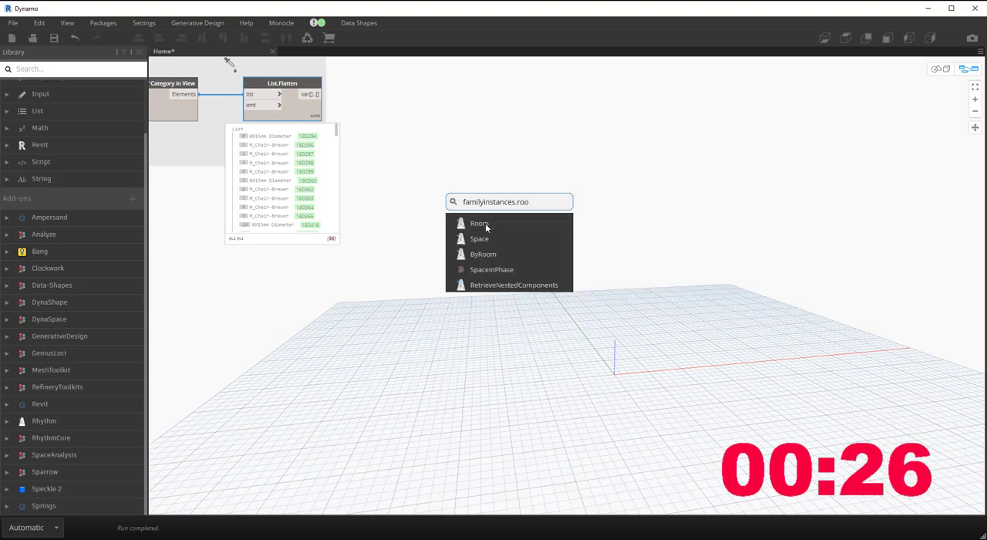
{"action": "type", "text": "m"}
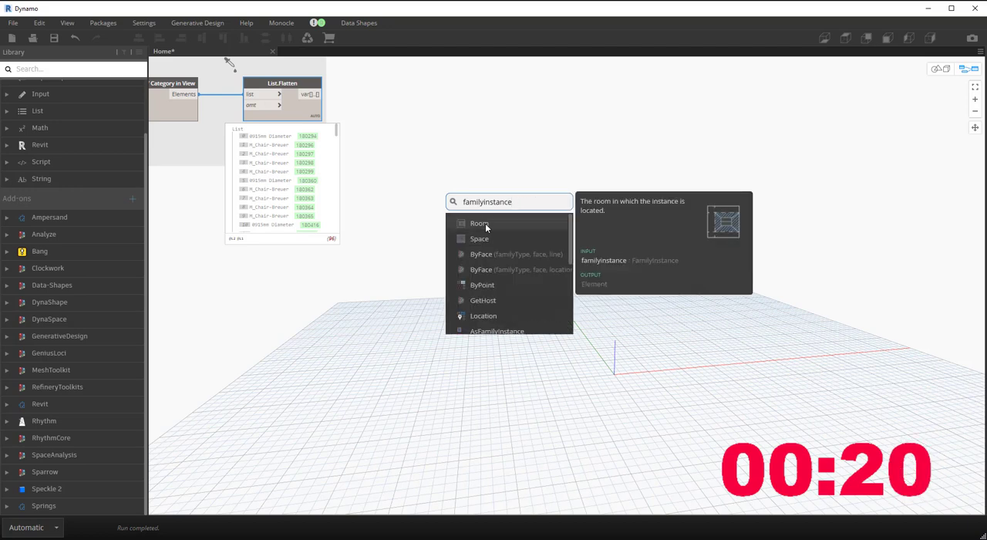
{"action": "left_click", "coordinate": [480, 222]}
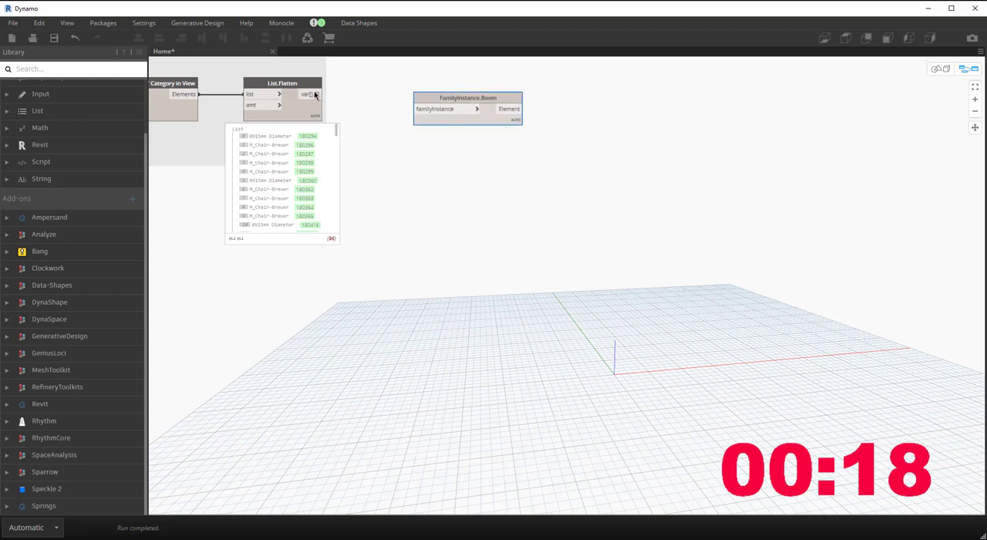
- Wire the flattened elements into FamilyInstance.Room and List.GroupByKey so elements group by room
{"action": "left_click", "coordinate": [517, 133]}
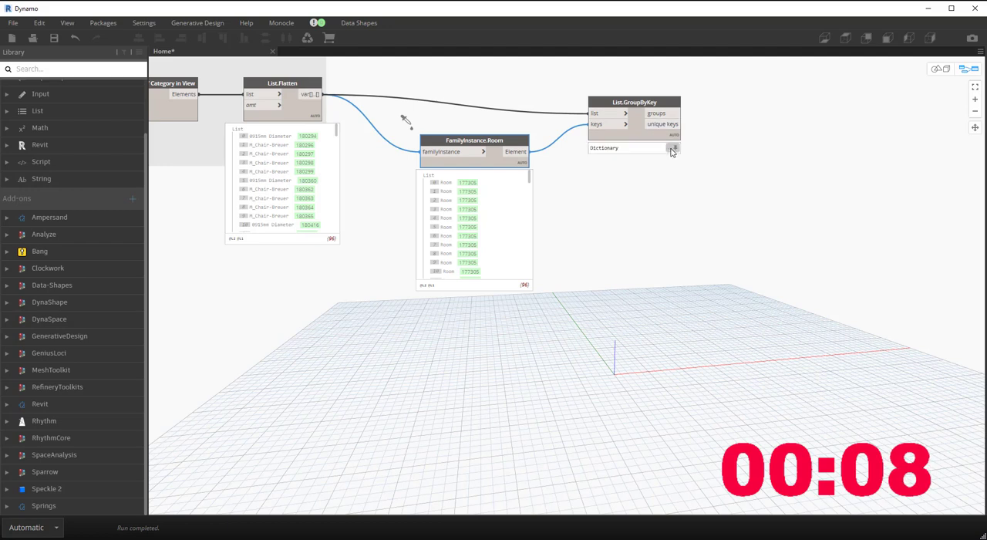
{"action": "left_click", "coordinate": [673, 149]}
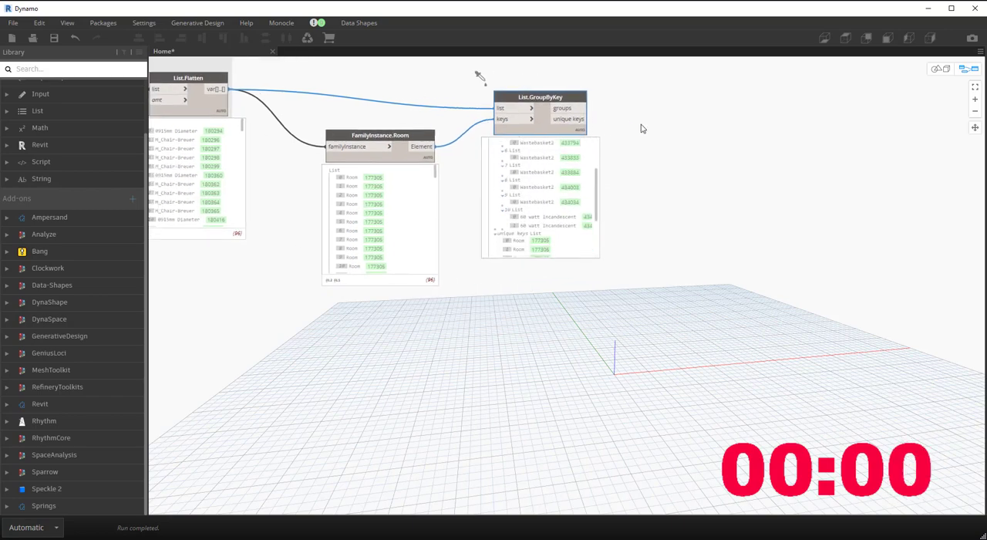
- Add a Room.Name node fed by GroupByKey's unique keys to list room names
{"action": "right_click", "coordinate": [645, 129]}
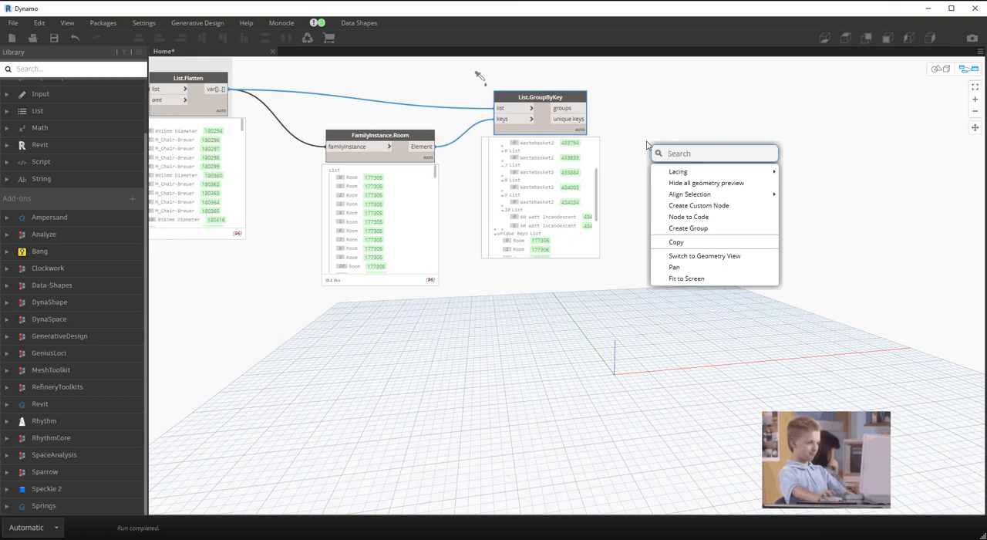
{"action": "type", "text": "room.nam"}
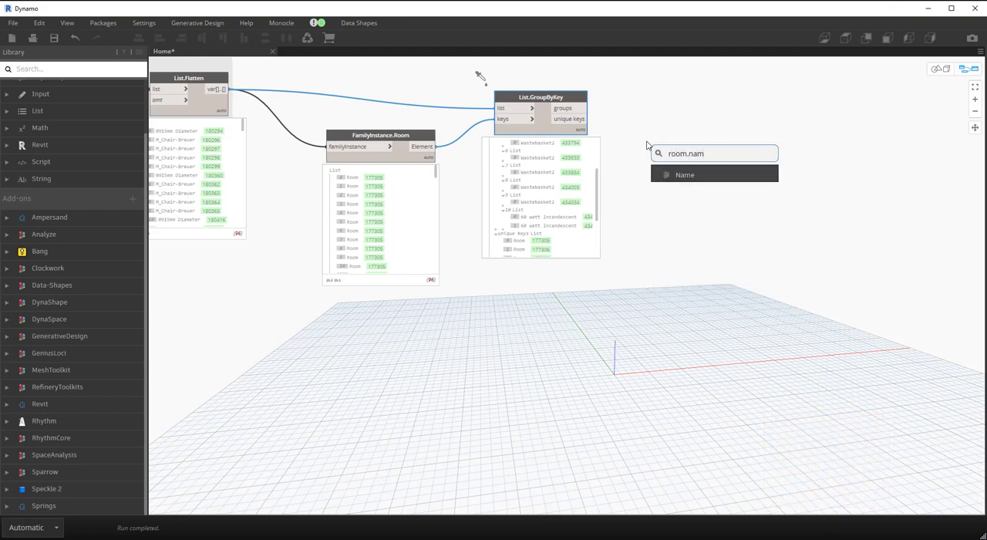
{"action": "left_click", "coordinate": [685, 174]}
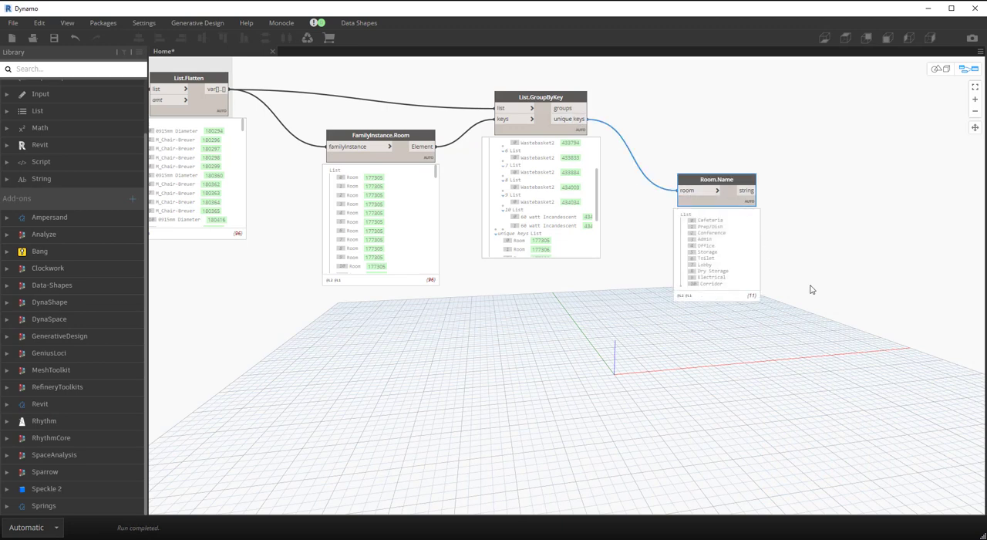
{"action": "mouse_move", "coordinate": [229, 307]}
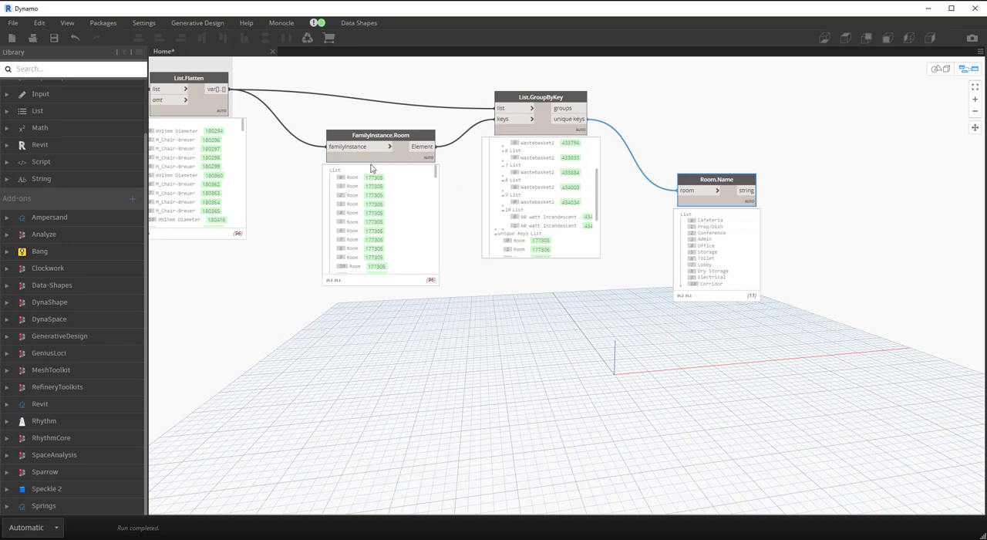
{"action": "mouse_move", "coordinate": [407, 202]}
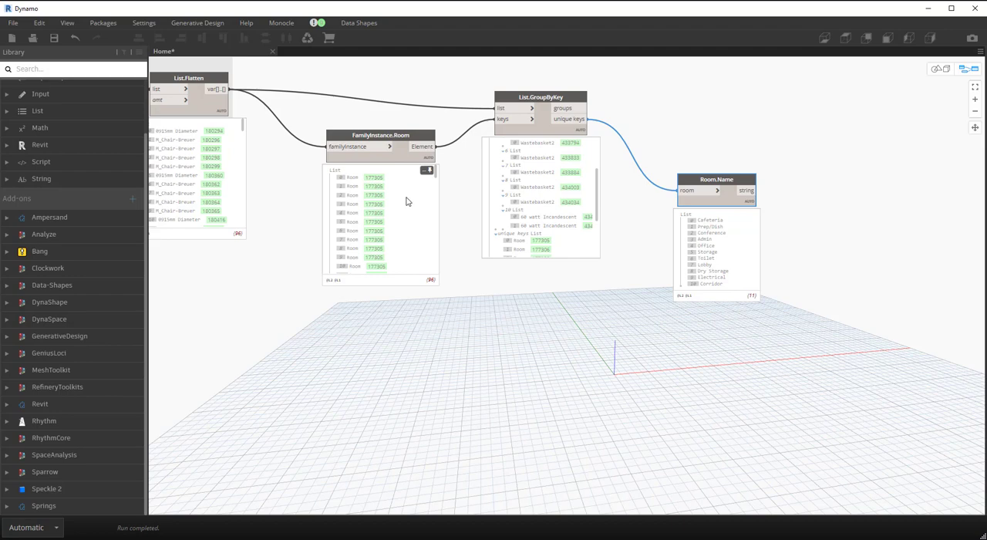
{"action": "mouse_move", "coordinate": [271, 198]}
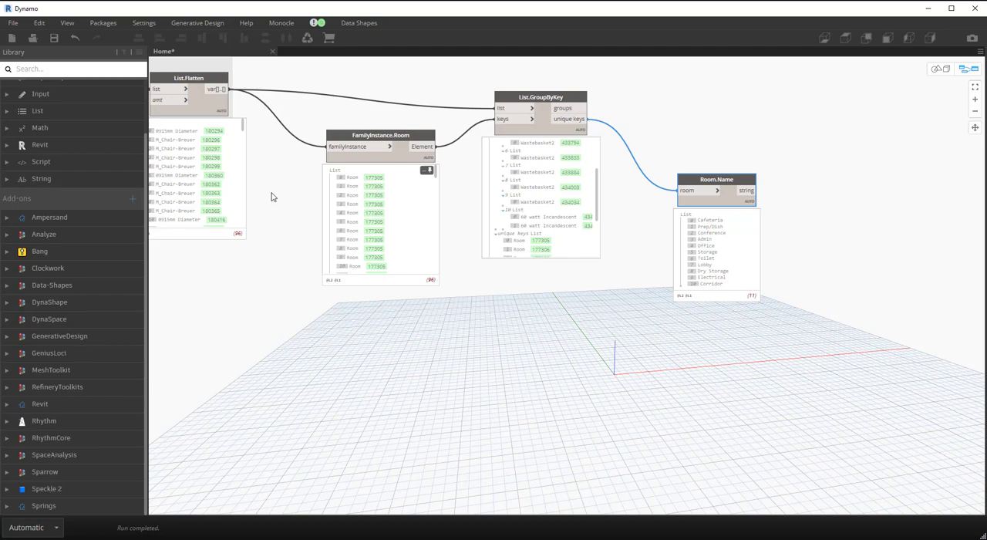